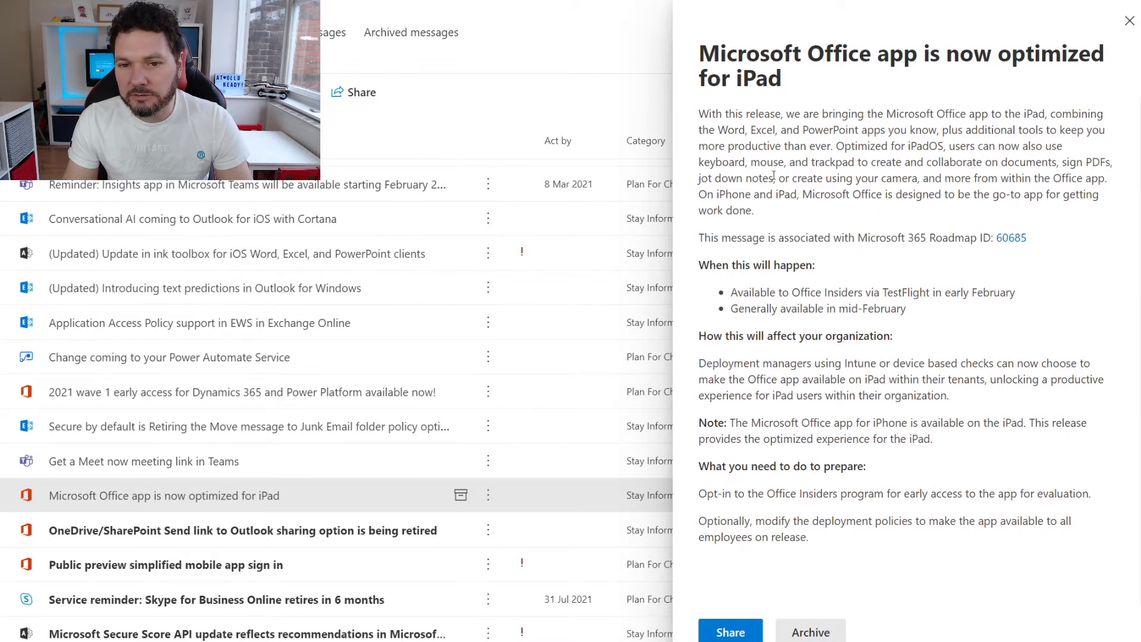
mouse_move(828, 249)
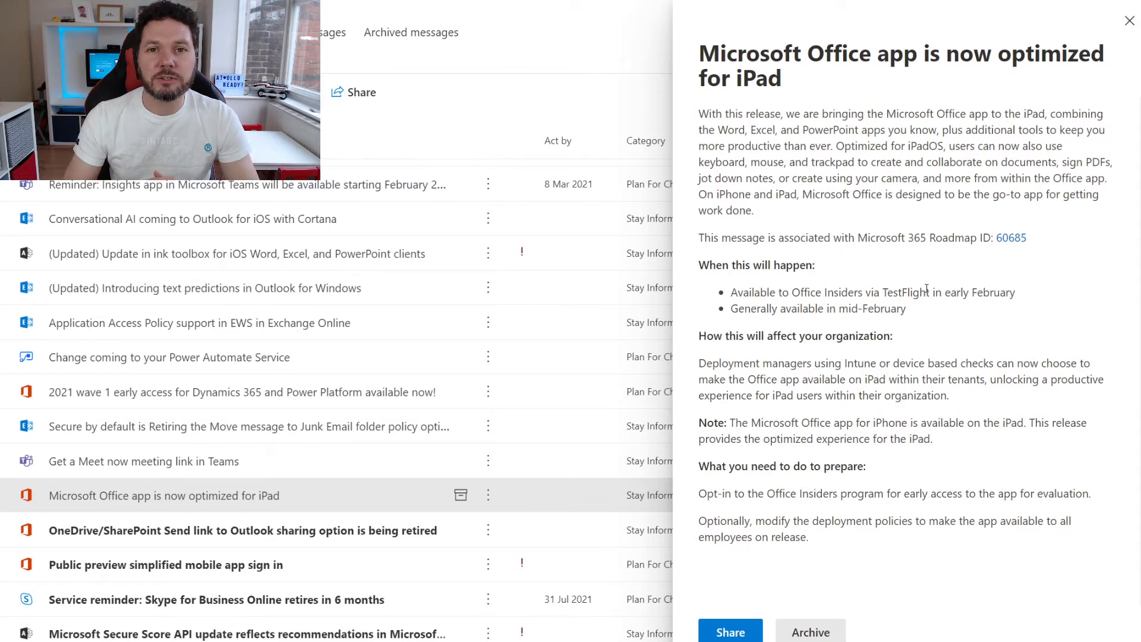
mouse_move(973, 482)
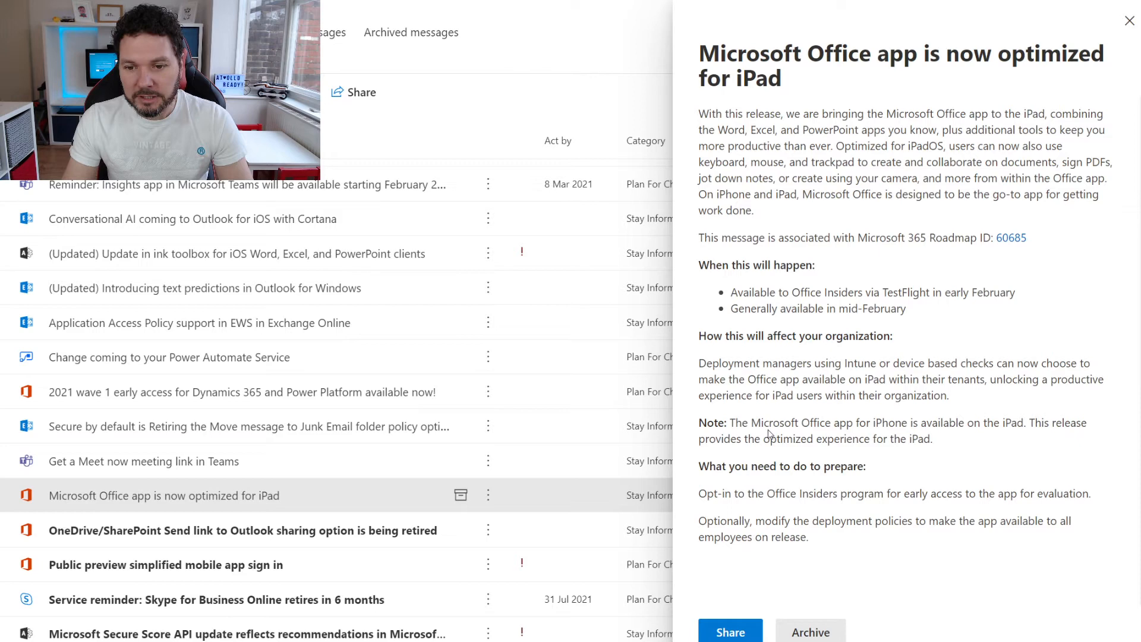
mouse_move(954, 438)
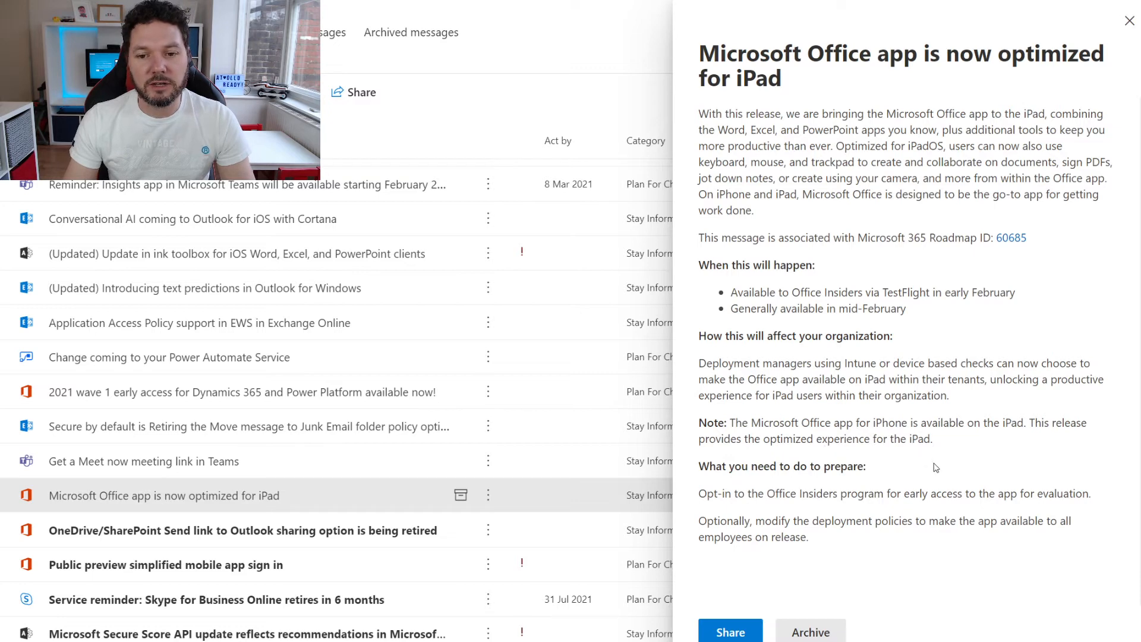
mouse_move(935, 506)
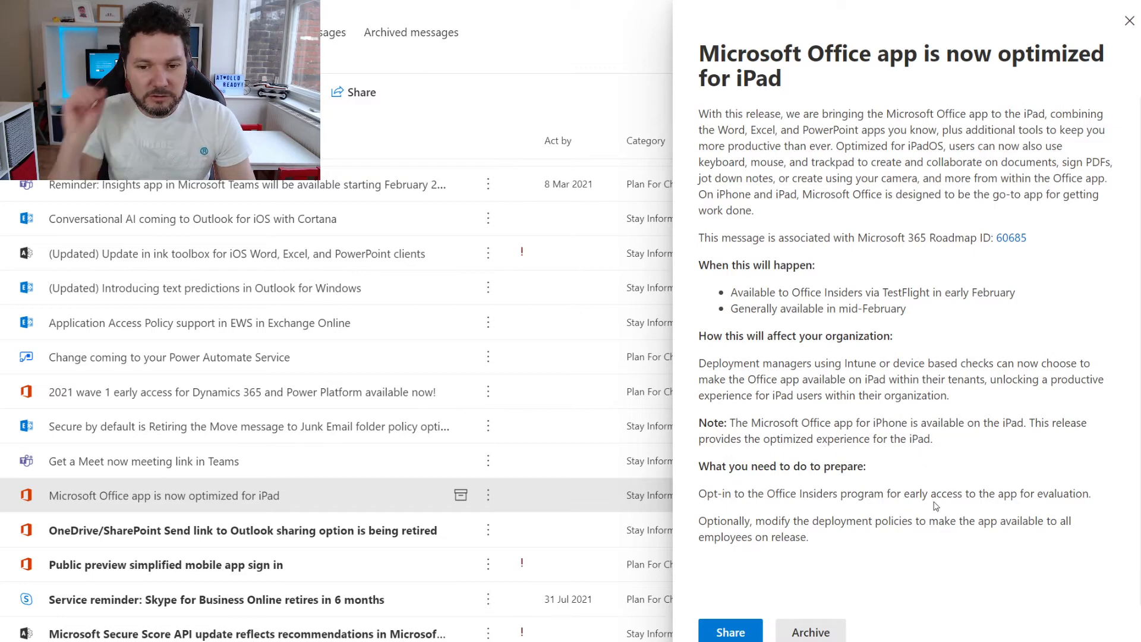